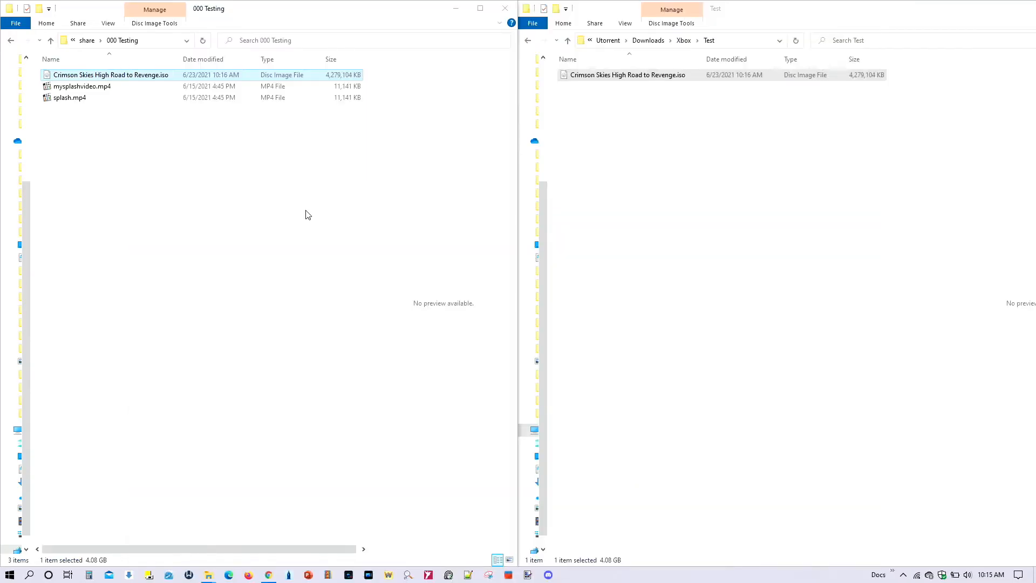
Delete the Crimson Skies High Road to Revenge ISO from the share's 000 Testing folder
{"action": "right_click", "coordinate": [626, 74]}
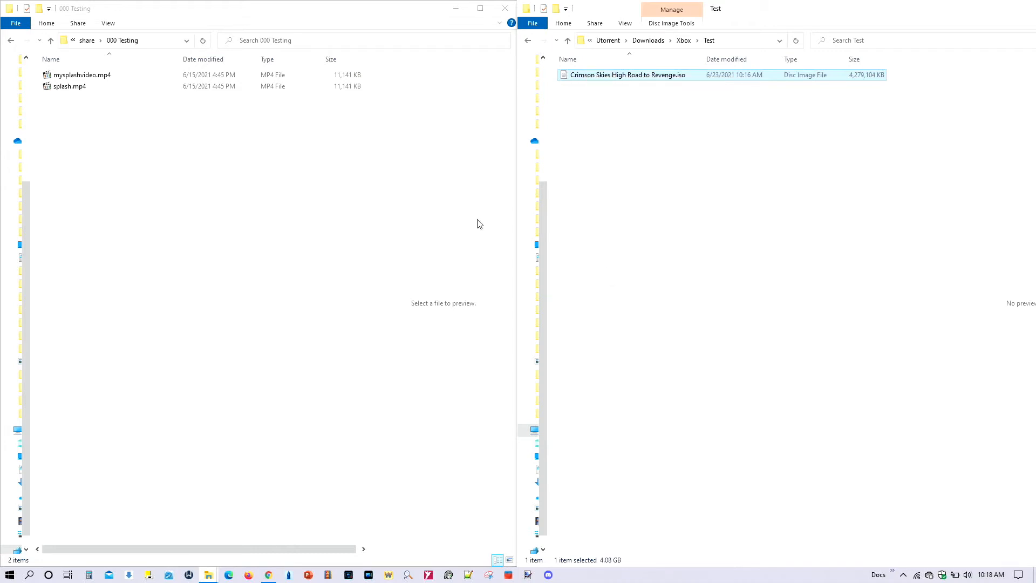
{"action": "mouse_move", "coordinate": [299, 183]}
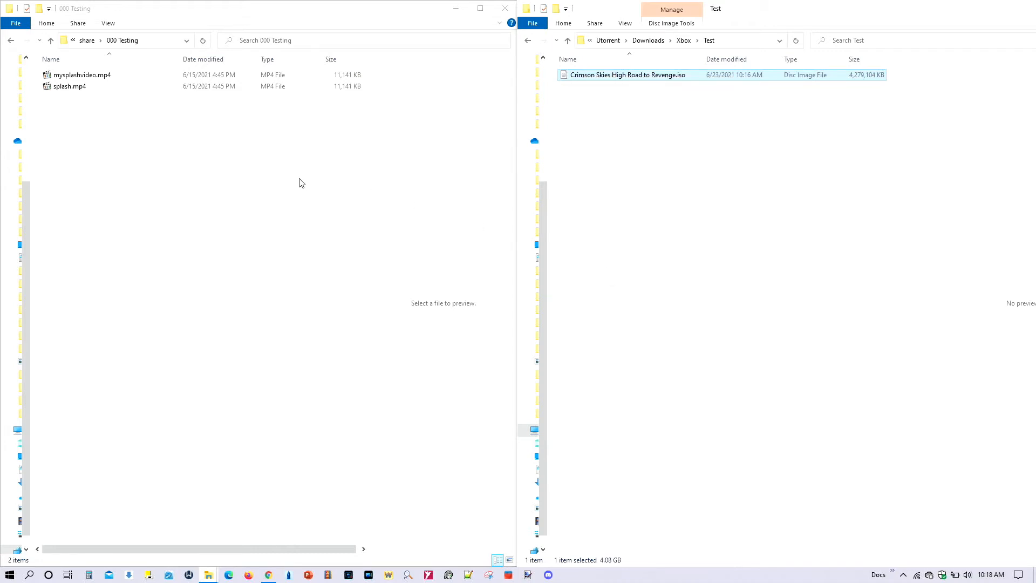
{"action": "right_click", "coordinate": [301, 183]}
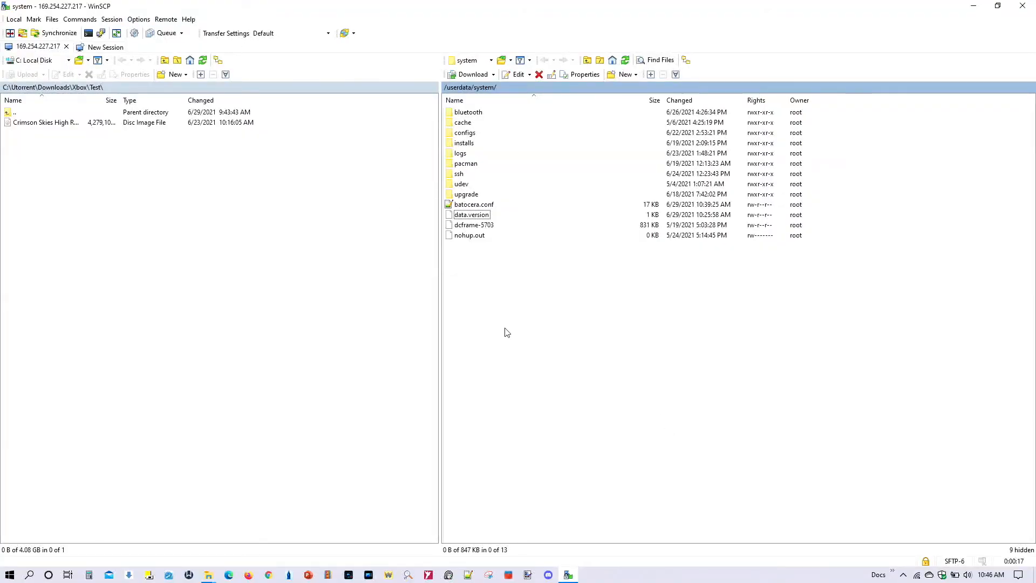
{"action": "mouse_move", "coordinate": [536, 299]}
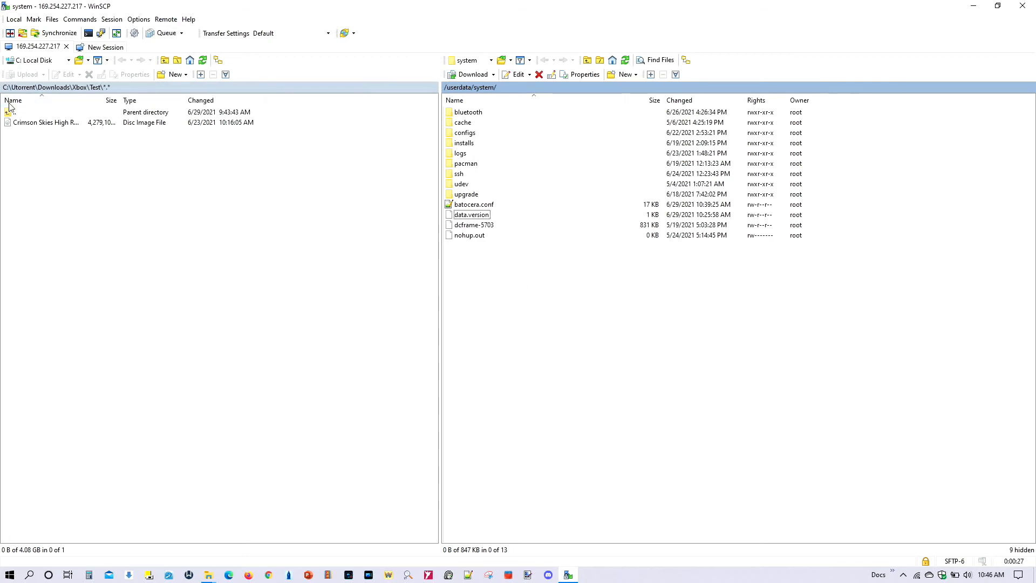
Upload the Crimson Skies ISO from the local Test folder to /userdata/system/
{"action": "left_click", "coordinate": [46, 122]}
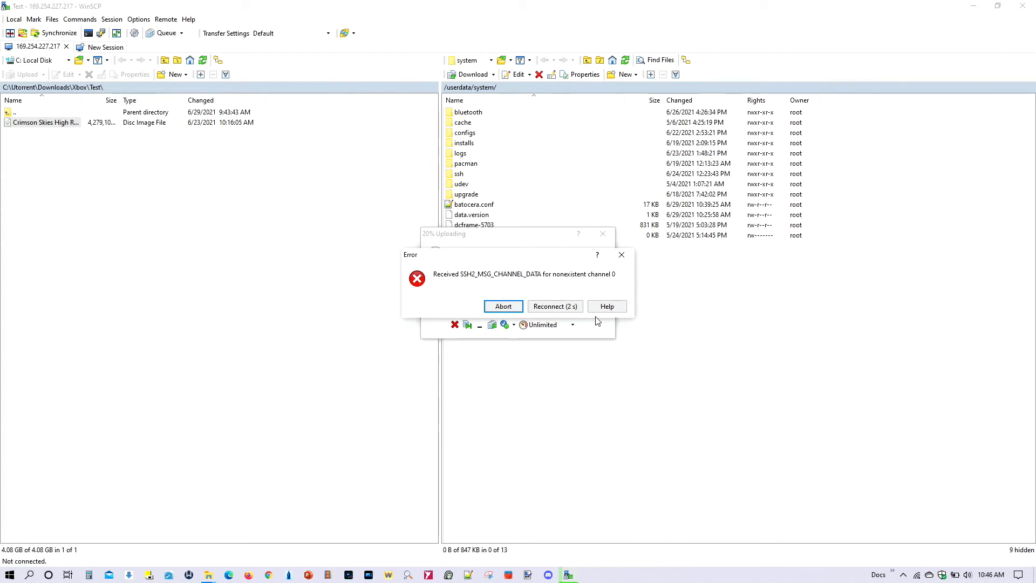
Reconnect to the Batocera host after the nonexistent channel upload error
{"action": "left_click", "coordinate": [555, 305]}
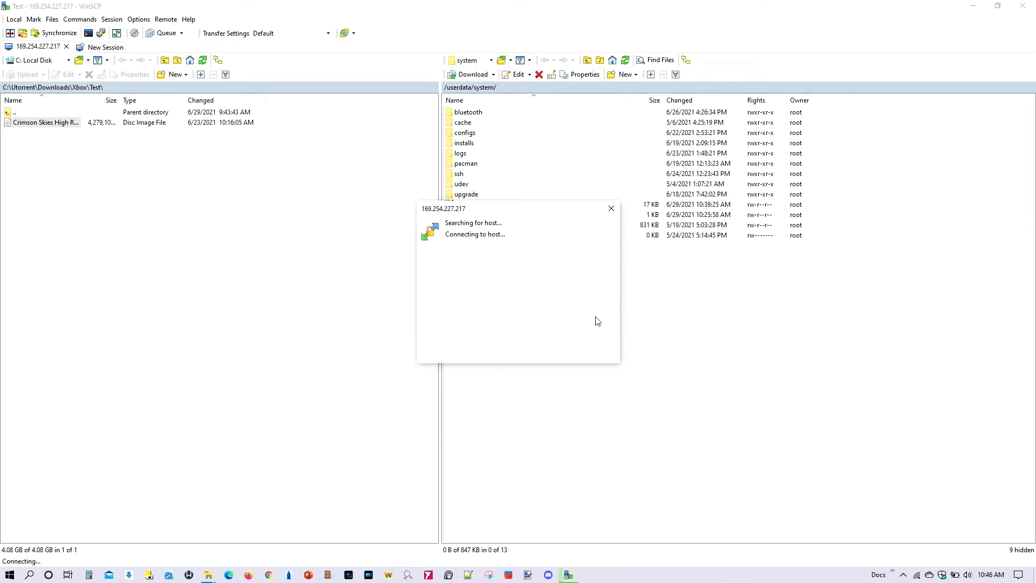
{"action": "mouse_move", "coordinate": [579, 318]}
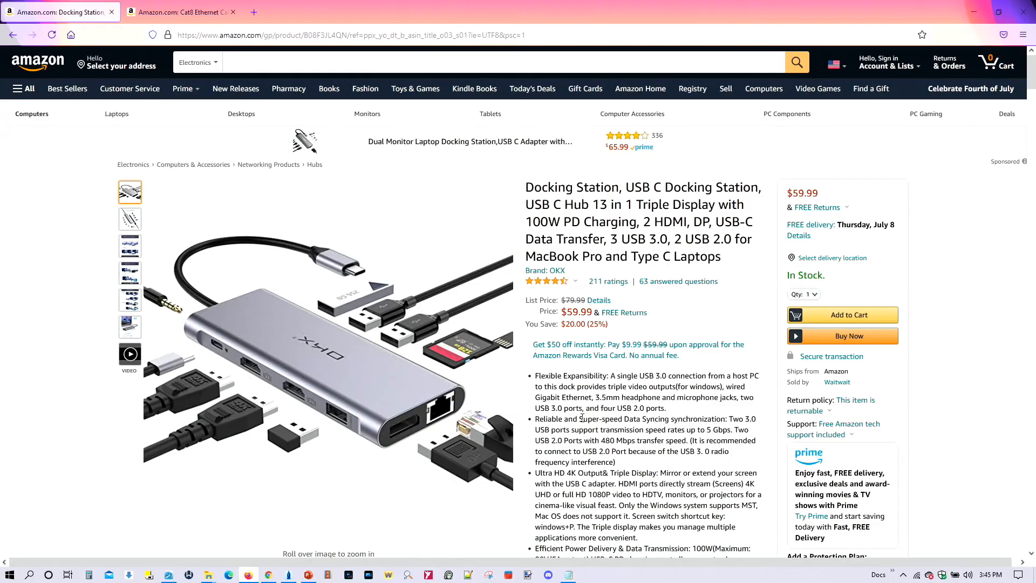
{"action": "mouse_move", "coordinate": [579, 416]}
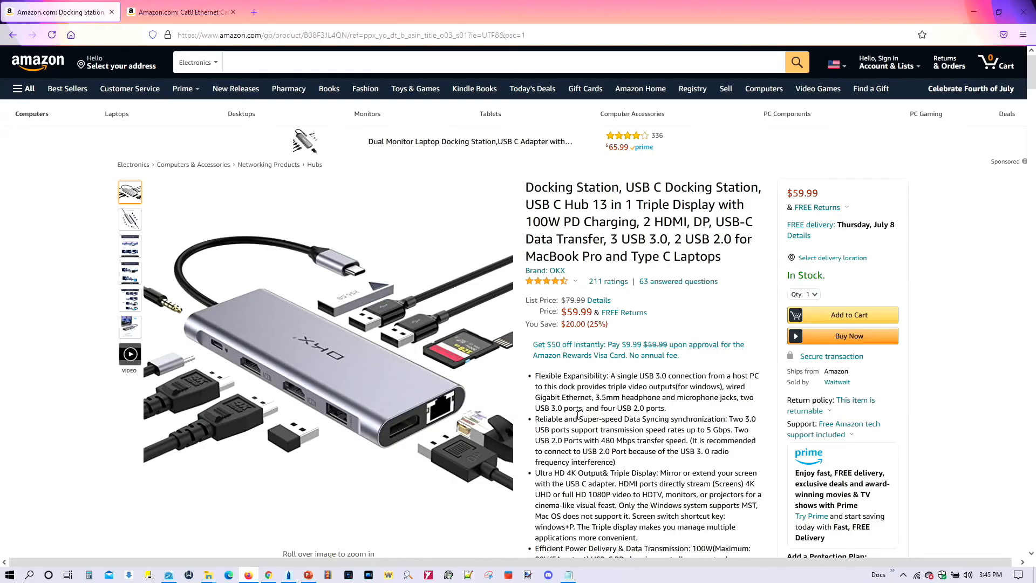
{"action": "mouse_move", "coordinate": [336, 26]}
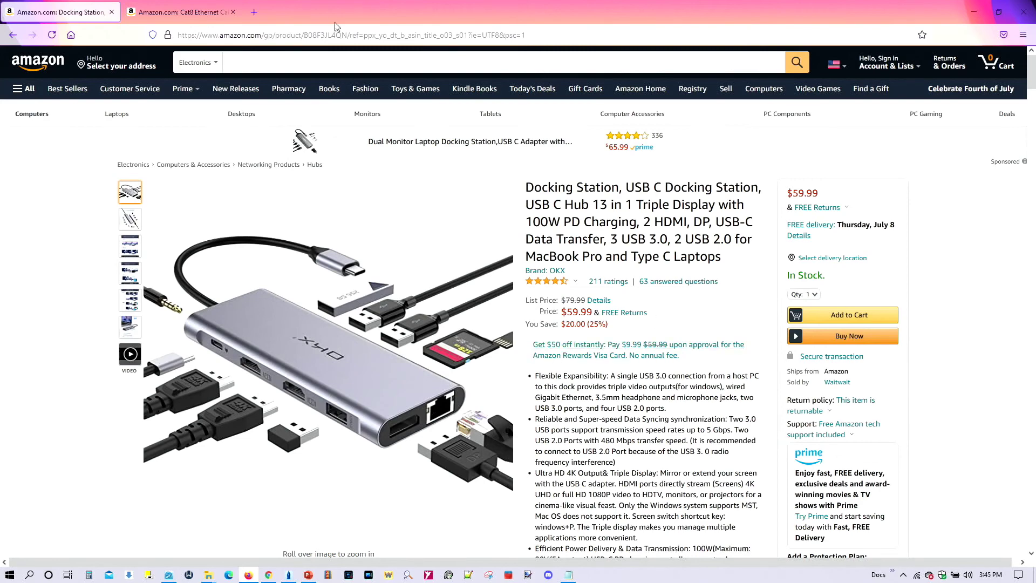
Switch from the USB-C docking station listing to the Cat8 Ethernet cable page
{"action": "left_click", "coordinate": [178, 12]}
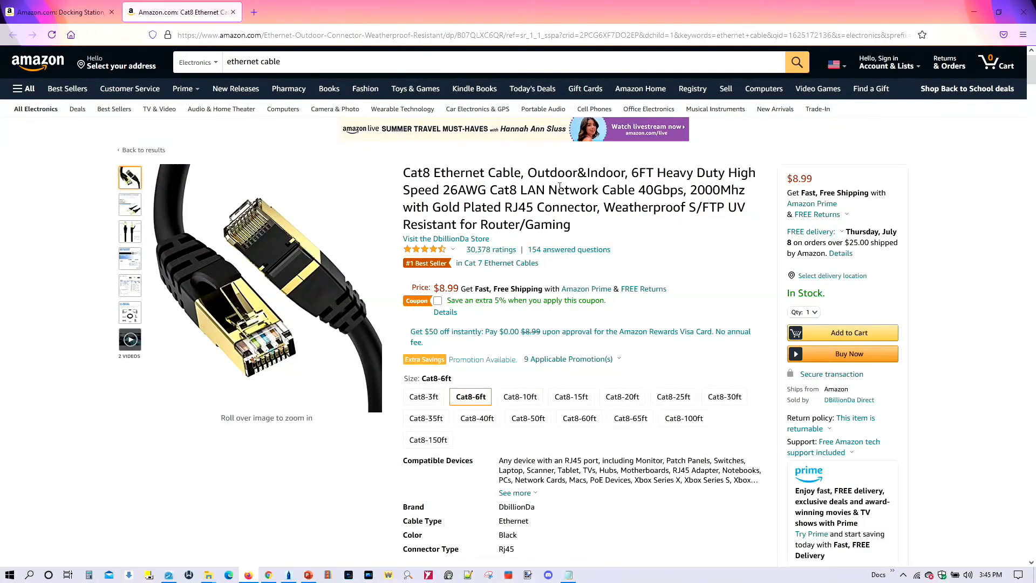
{"action": "mouse_move", "coordinate": [657, 211]}
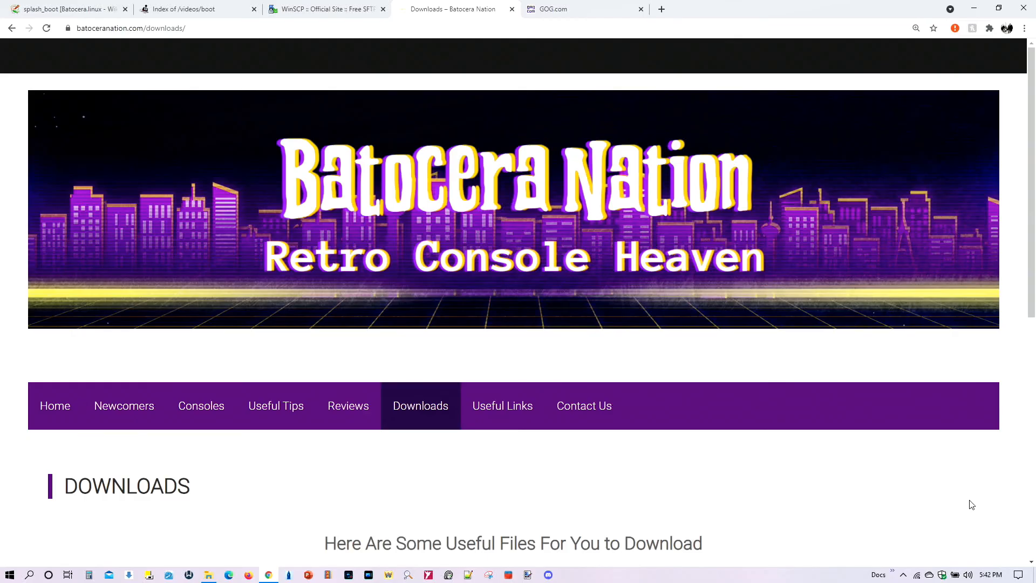
{"action": "mouse_move", "coordinate": [74, 45]}
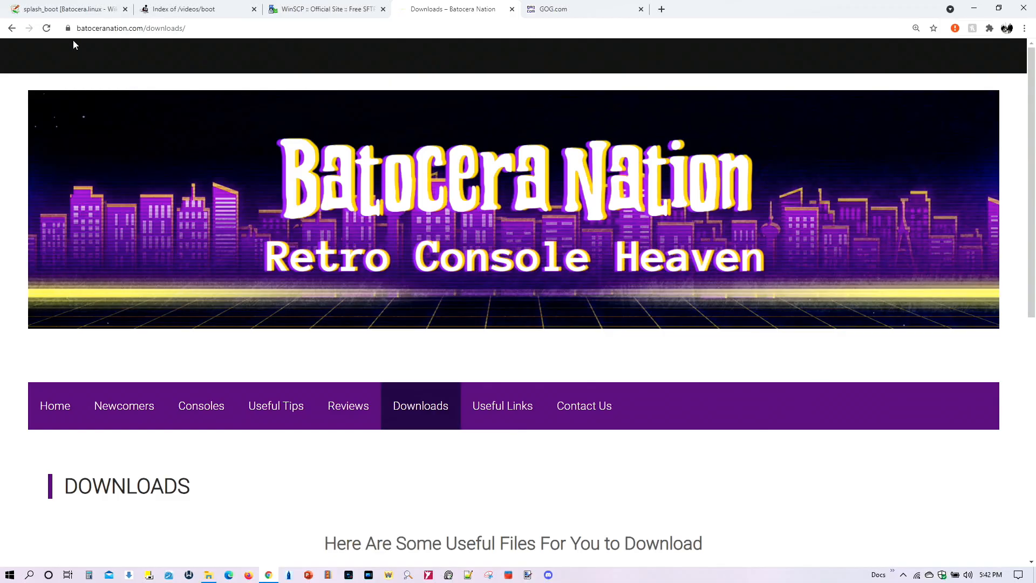
{"action": "mouse_move", "coordinate": [123, 405]}
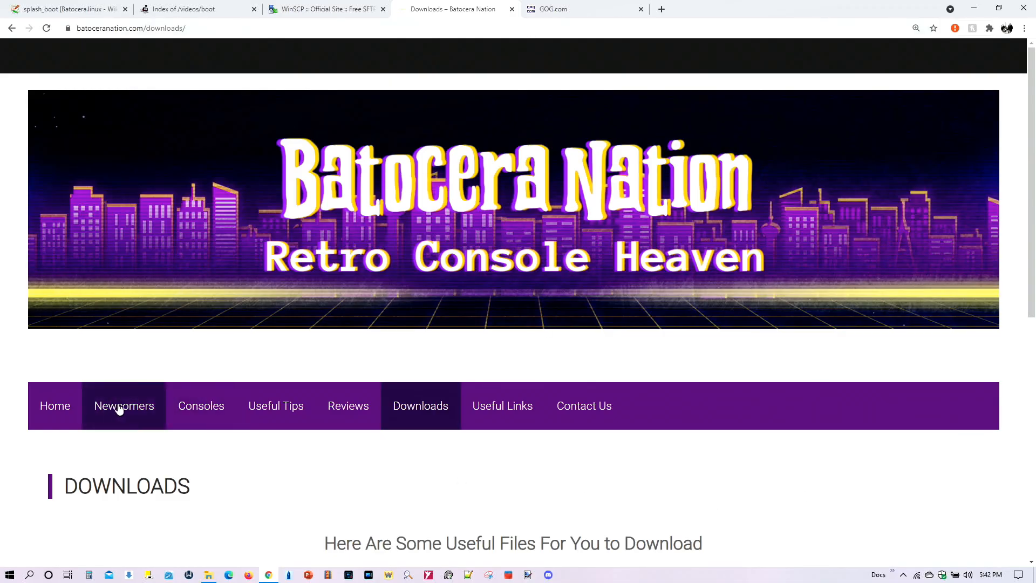
{"action": "mouse_move", "coordinate": [856, 512]}
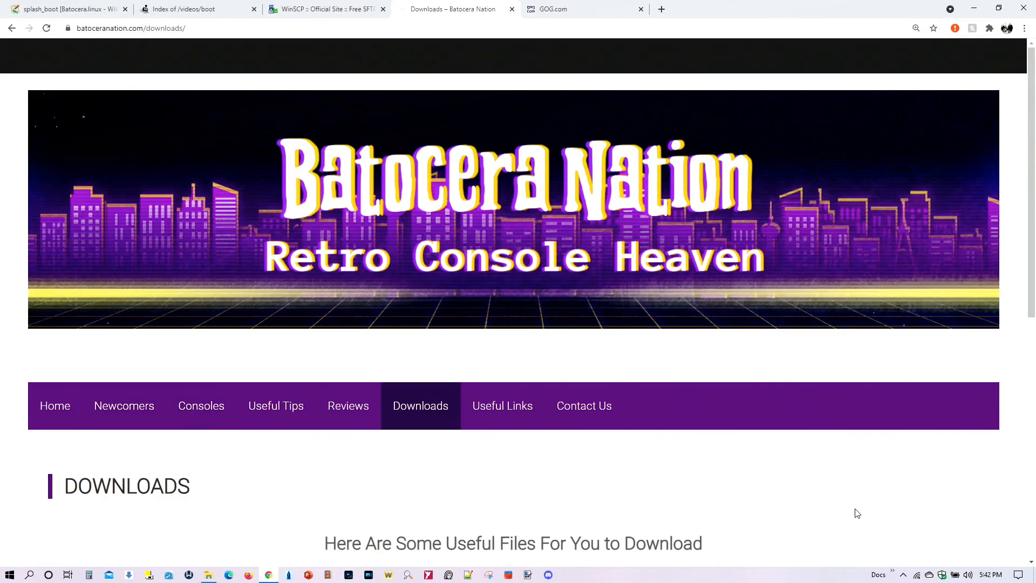